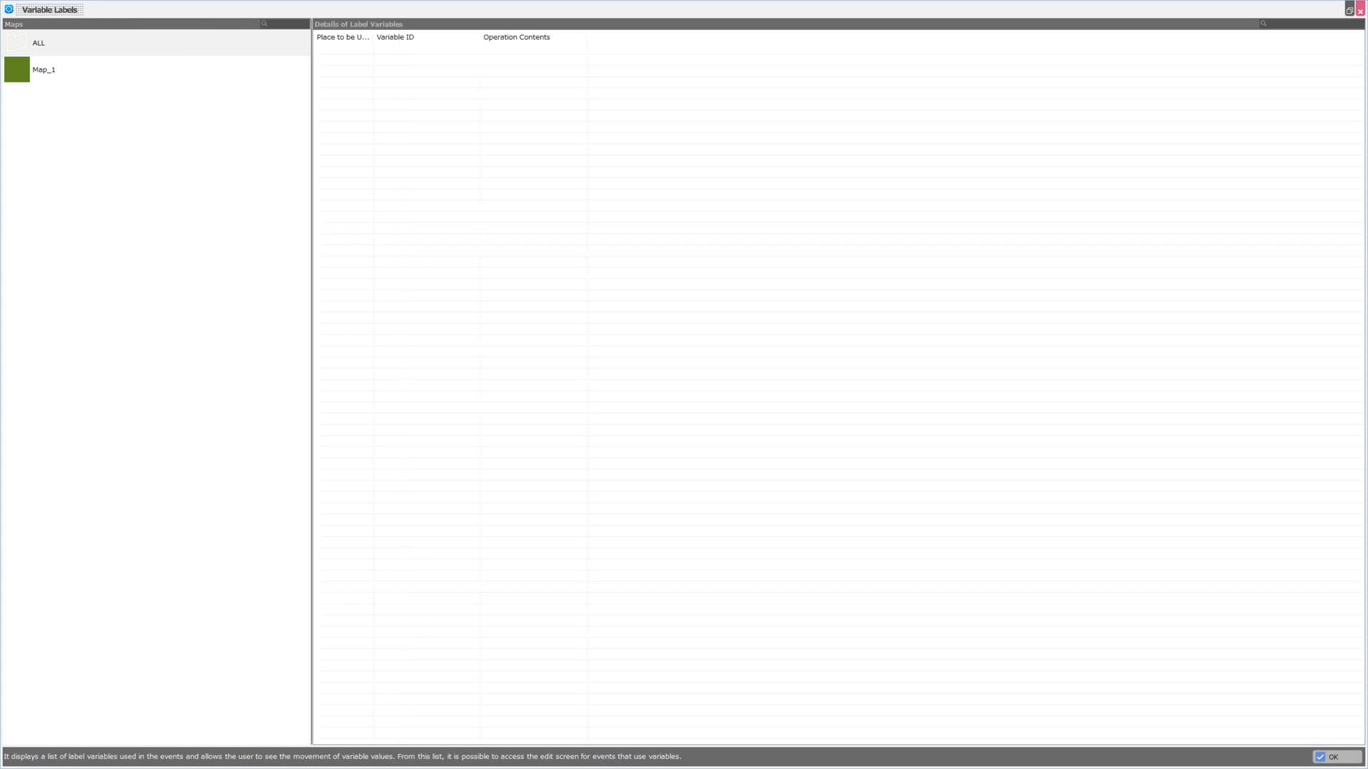
# Select ALL in the Maps list to show label variables Numeric0, String0 and Local0 from Event1.
pyautogui.click(43, 69)
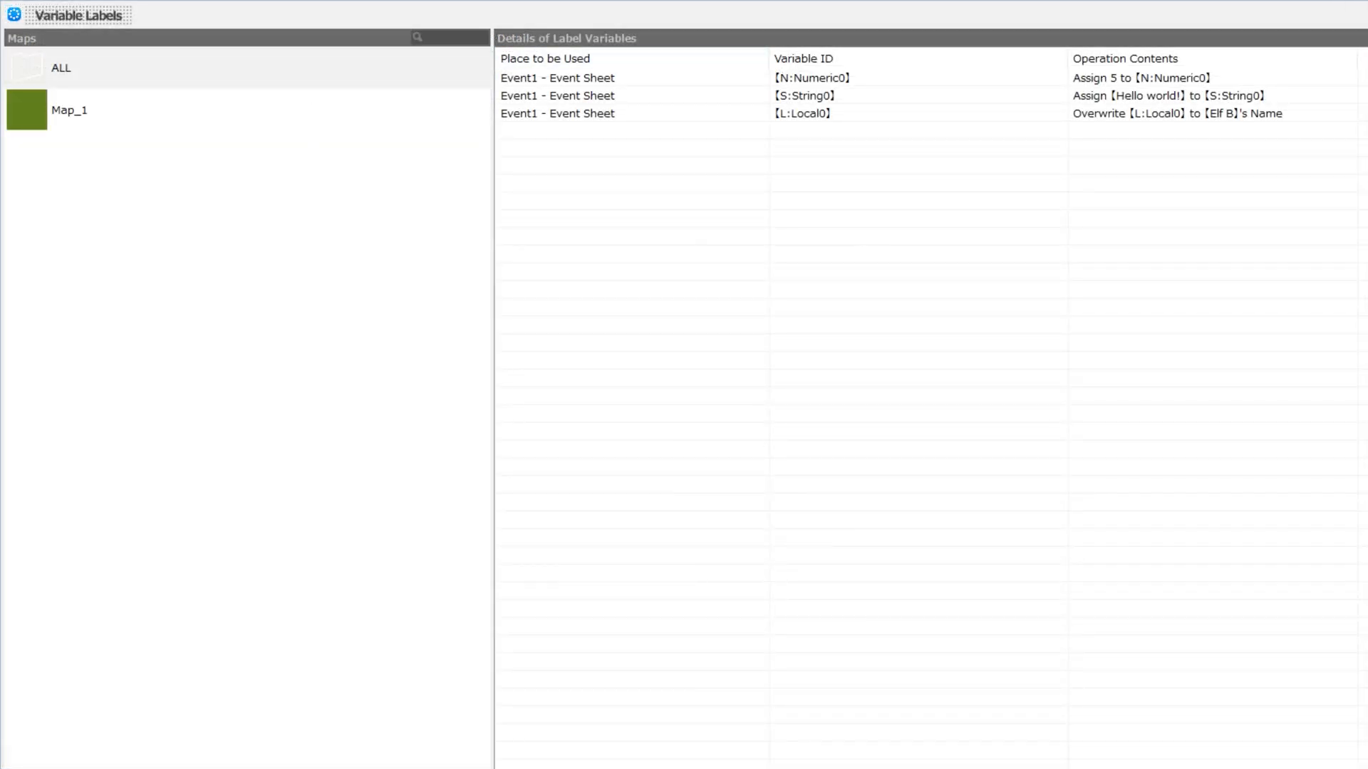
pyautogui.click(610, 77)
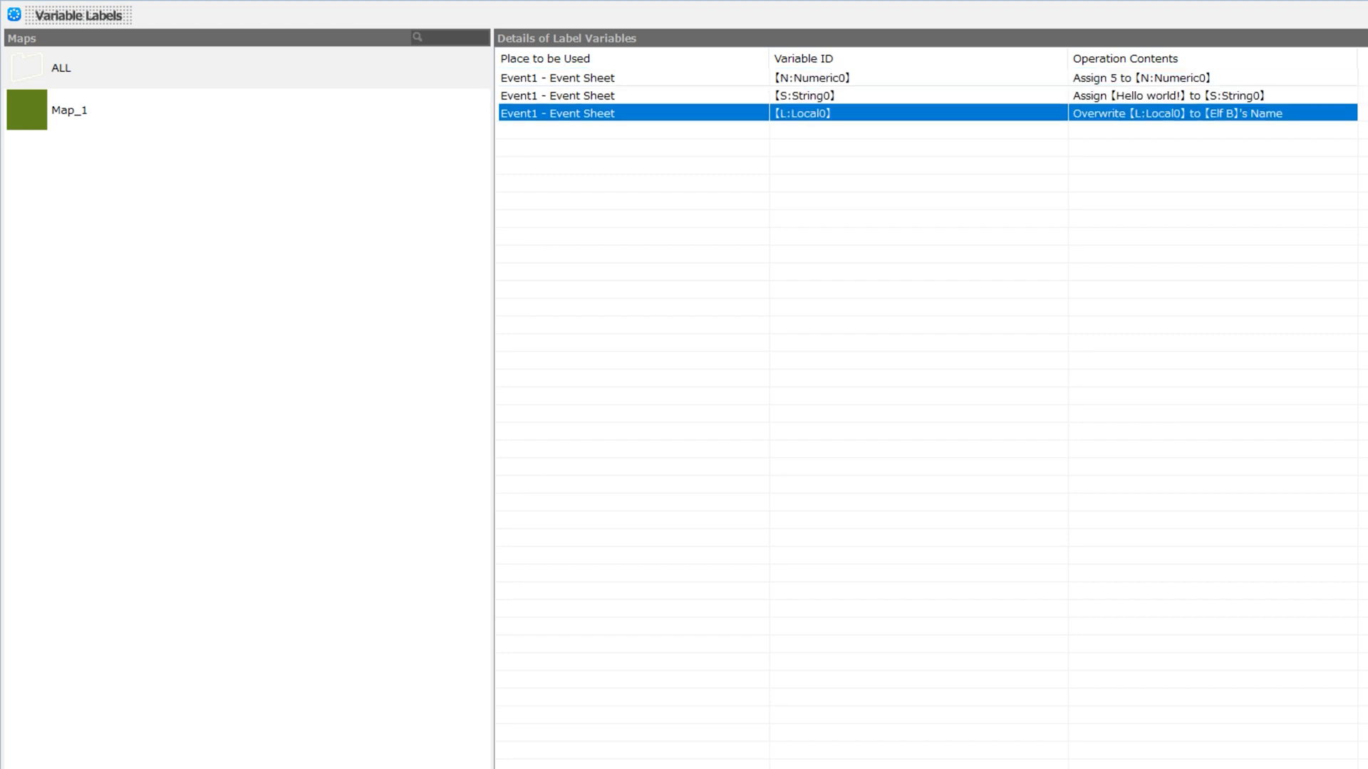
pyautogui.click(811, 78)
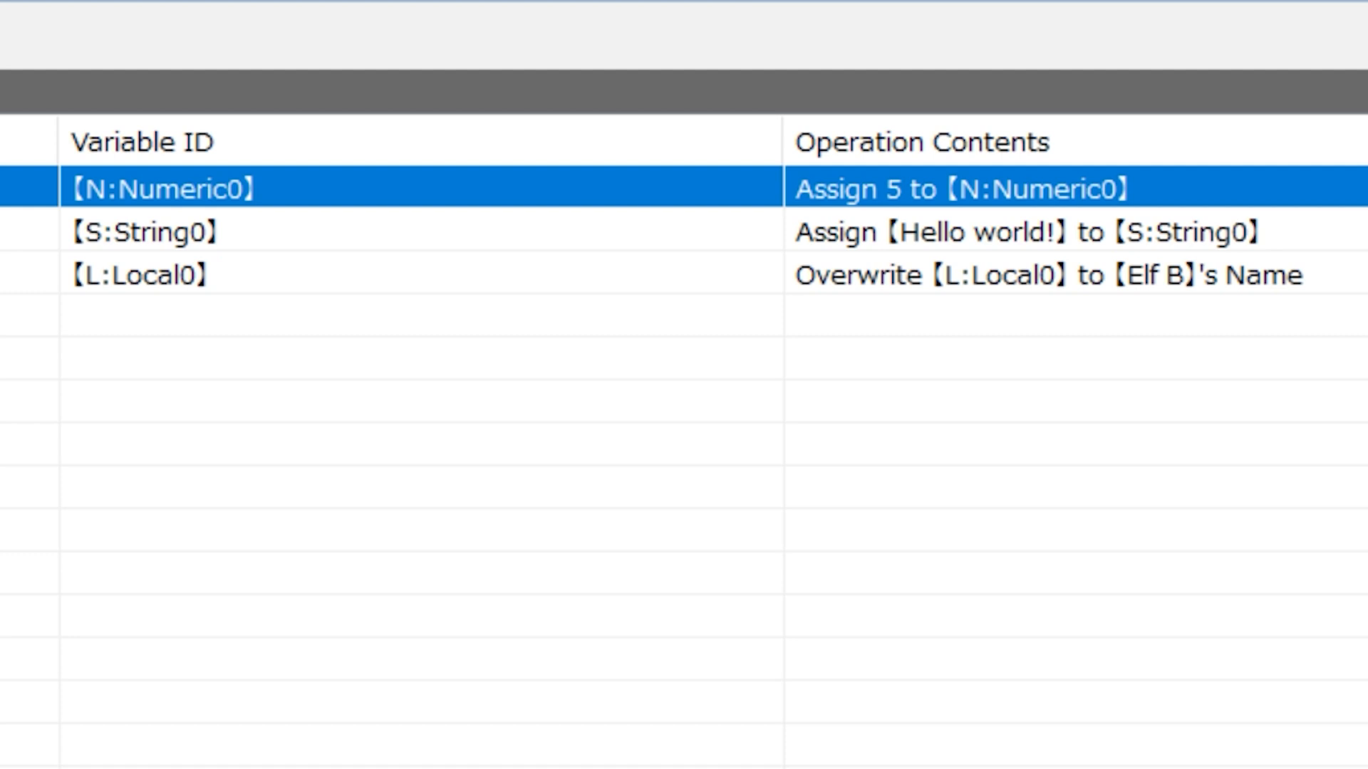
pyautogui.click(349, 230)
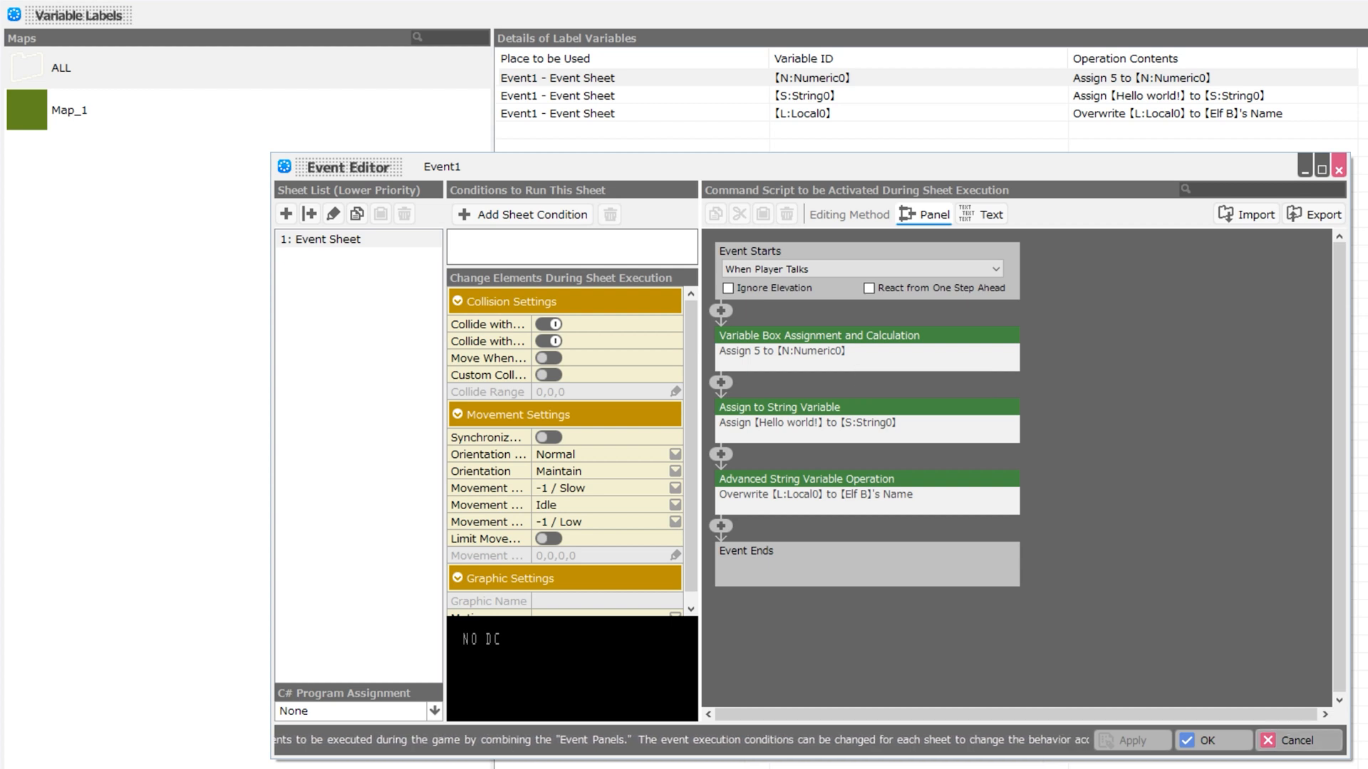
pyautogui.click(1211, 740)
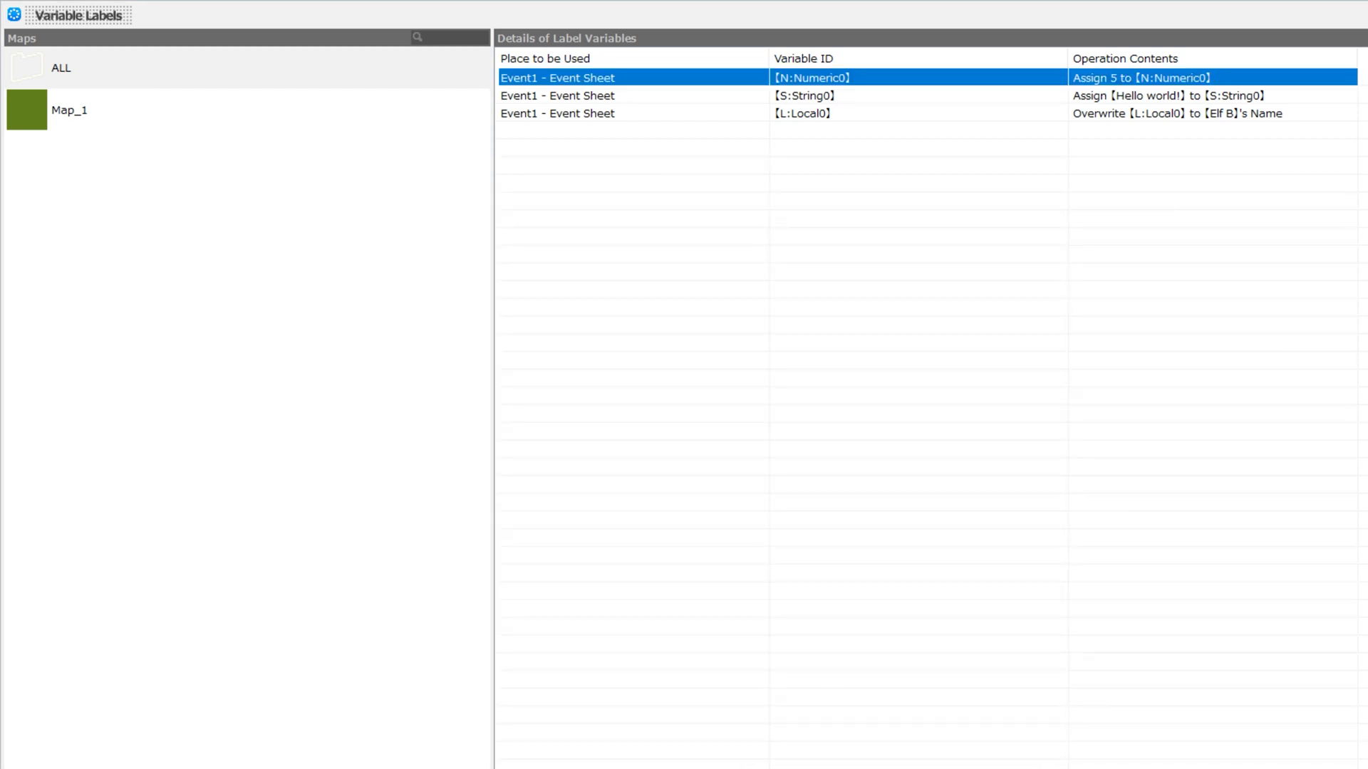